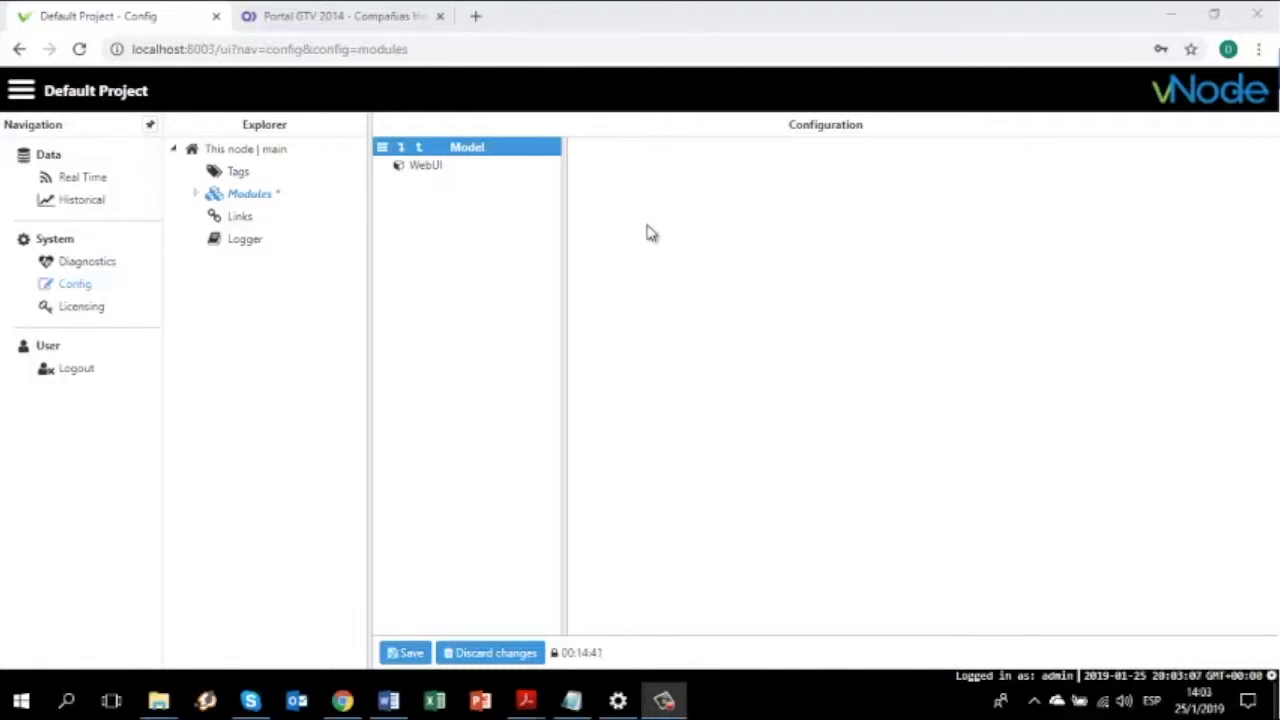
{"action": "mouse_move", "coordinate": [670, 228]}
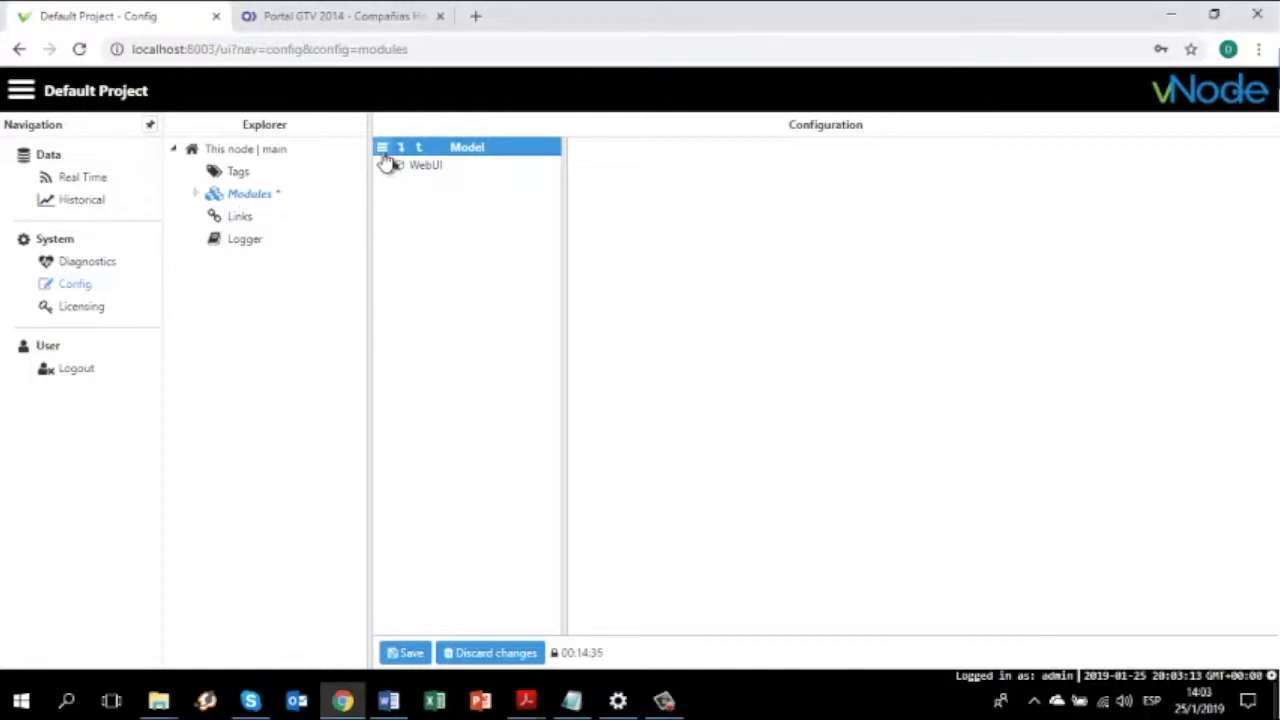
Step: Create a new module named 'test' under Modules via the header's New Module command
{"action": "left_click", "coordinate": [382, 148]}
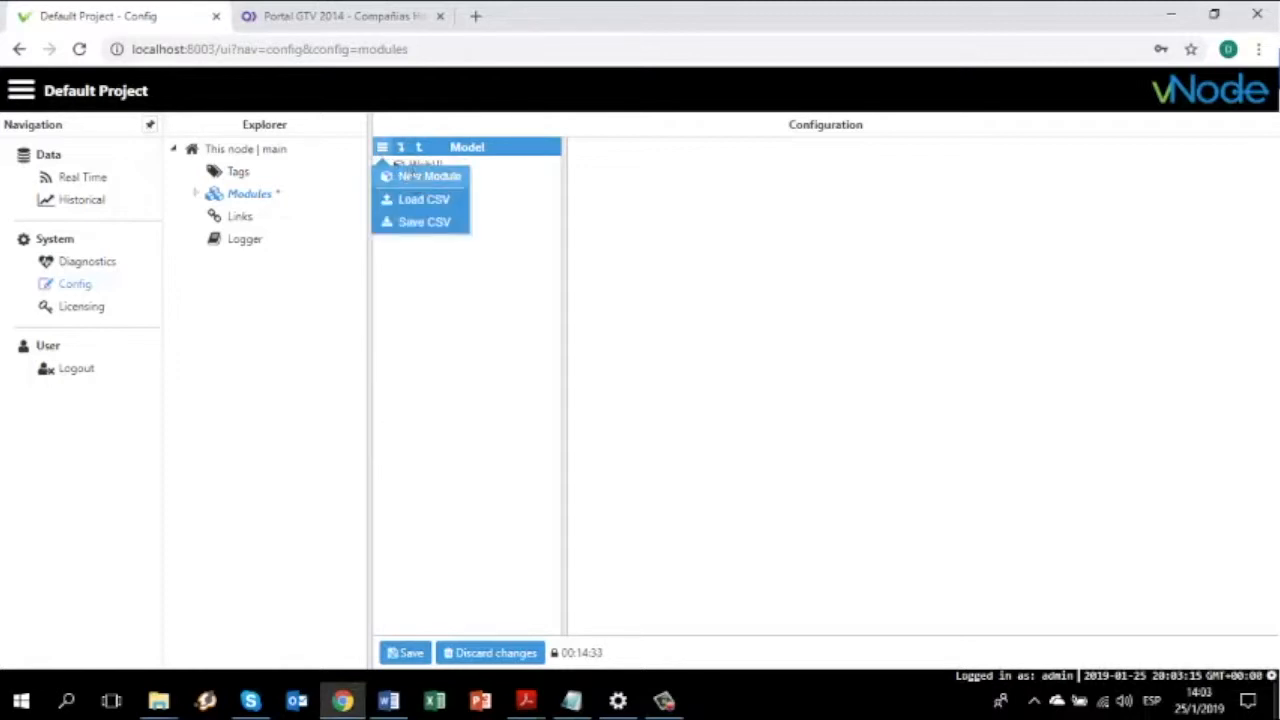
{"action": "left_click", "coordinate": [428, 176]}
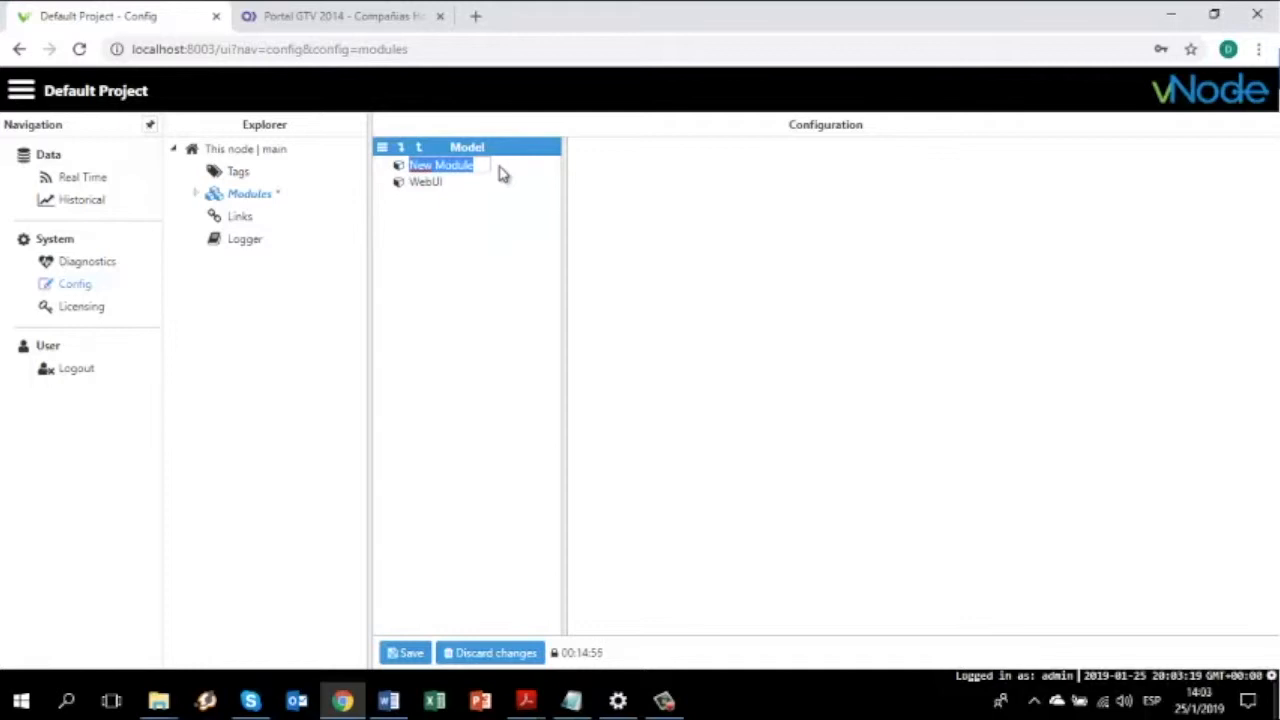
{"action": "type", "text": "test"}
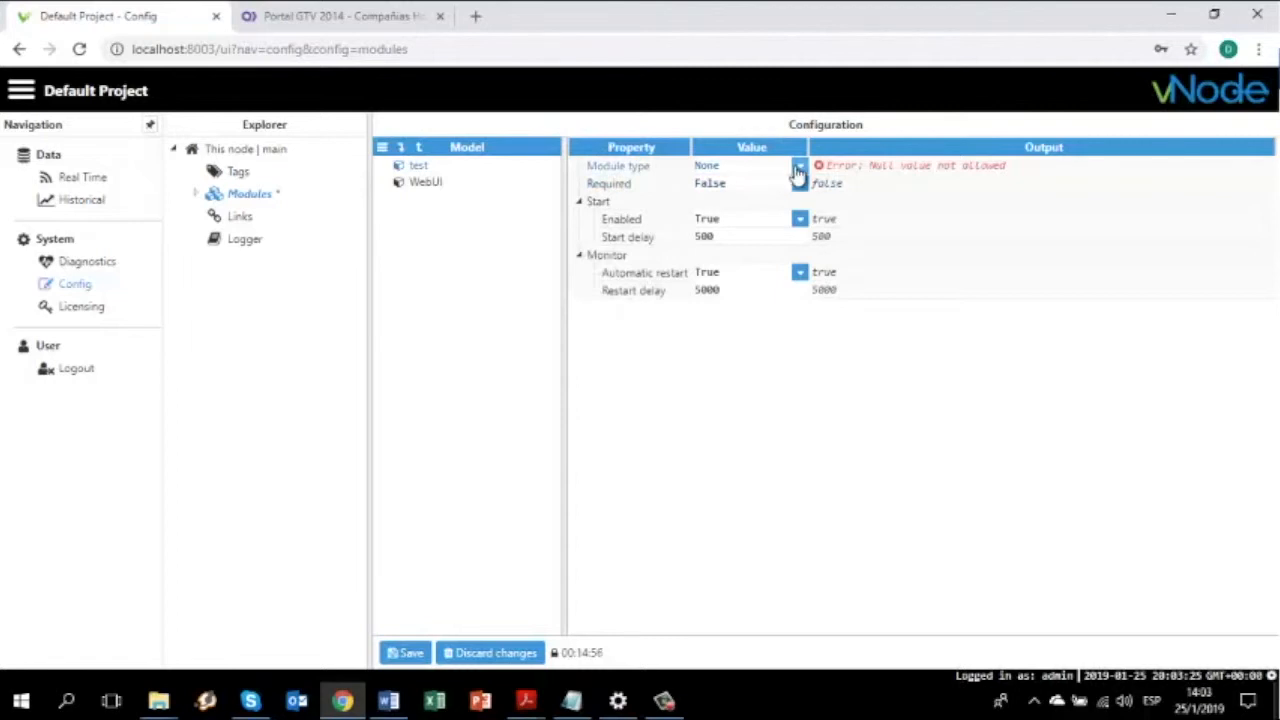
Step: Expand the Module type choices (AcquisitionUnitCollector, AsciiClient, DataExporter...) for the test module
{"action": "left_click", "coordinate": [800, 164]}
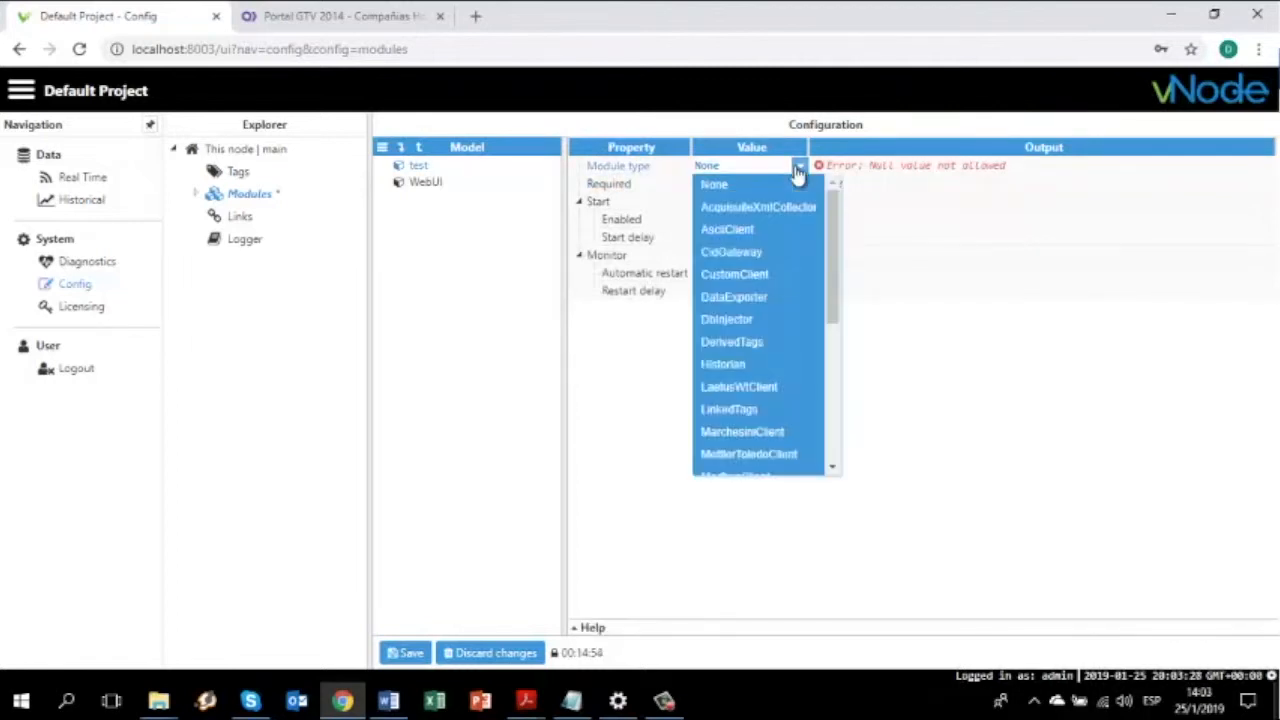
{"action": "mouse_move", "coordinate": [808, 206]}
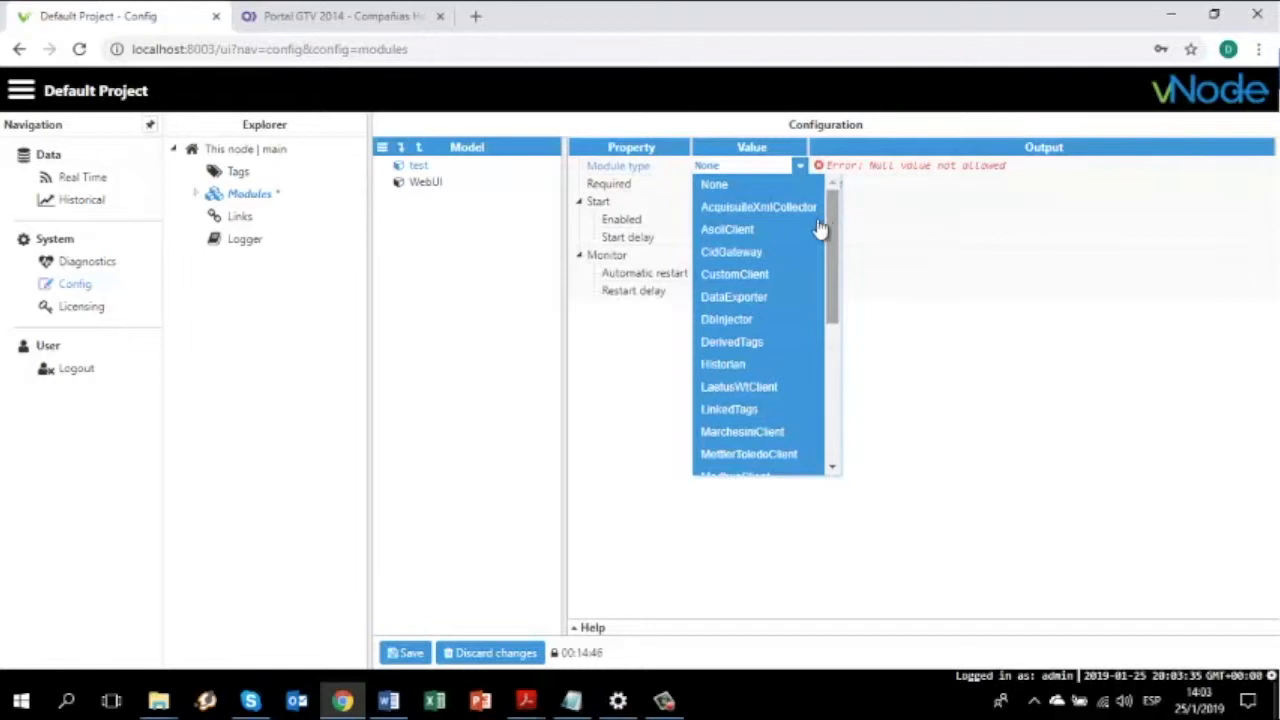
{"action": "mouse_move", "coordinate": [812, 262]}
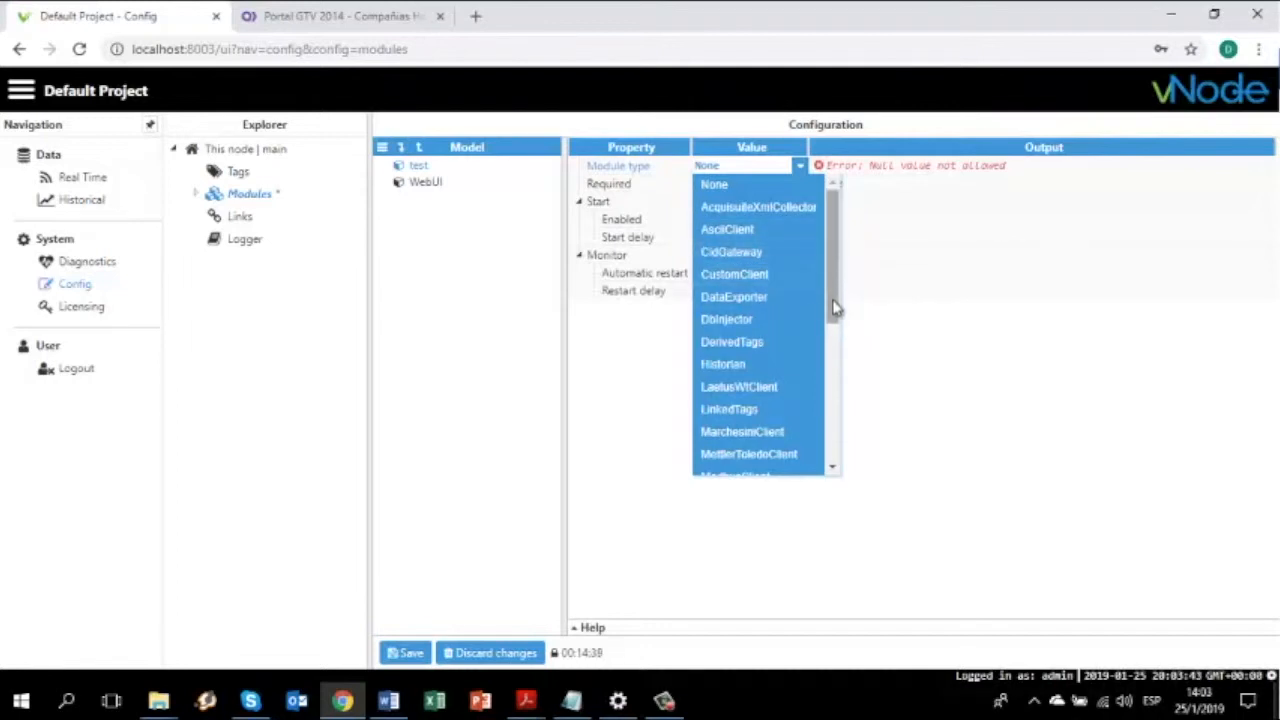
{"action": "scroll", "scroll_direction": "down", "scroll_amount": 3}
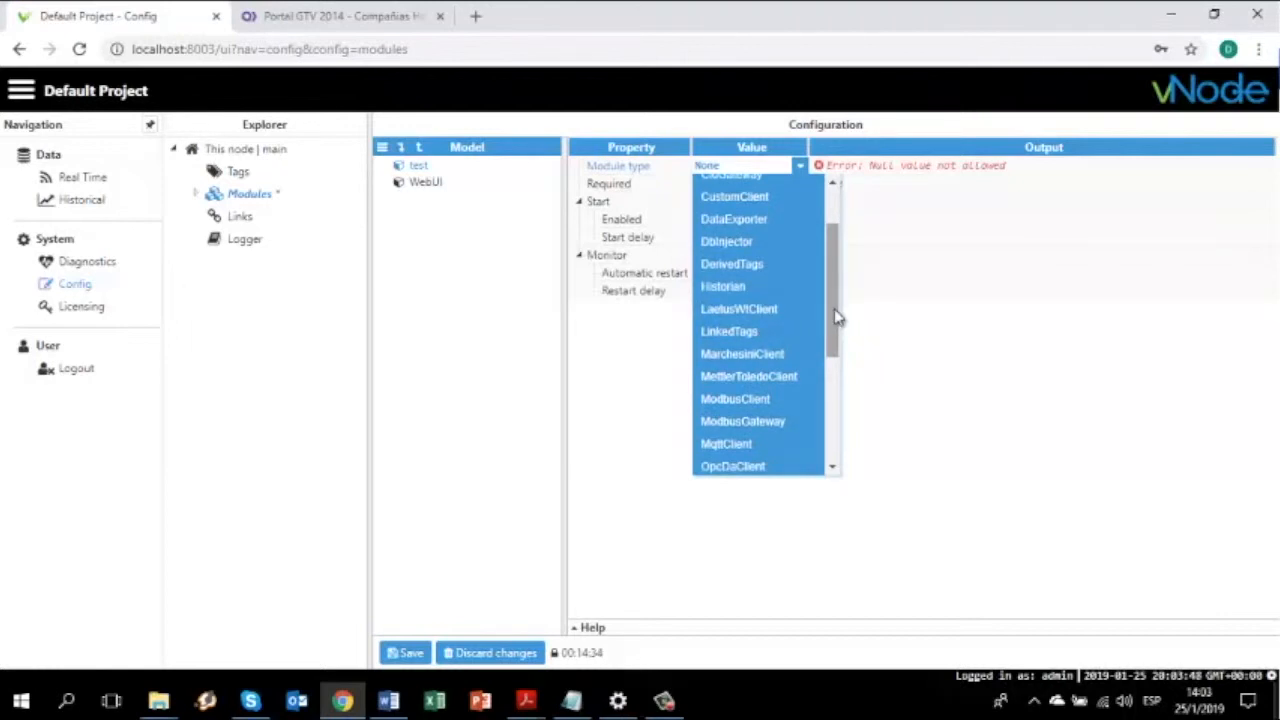
{"action": "mouse_move", "coordinate": [836, 316]}
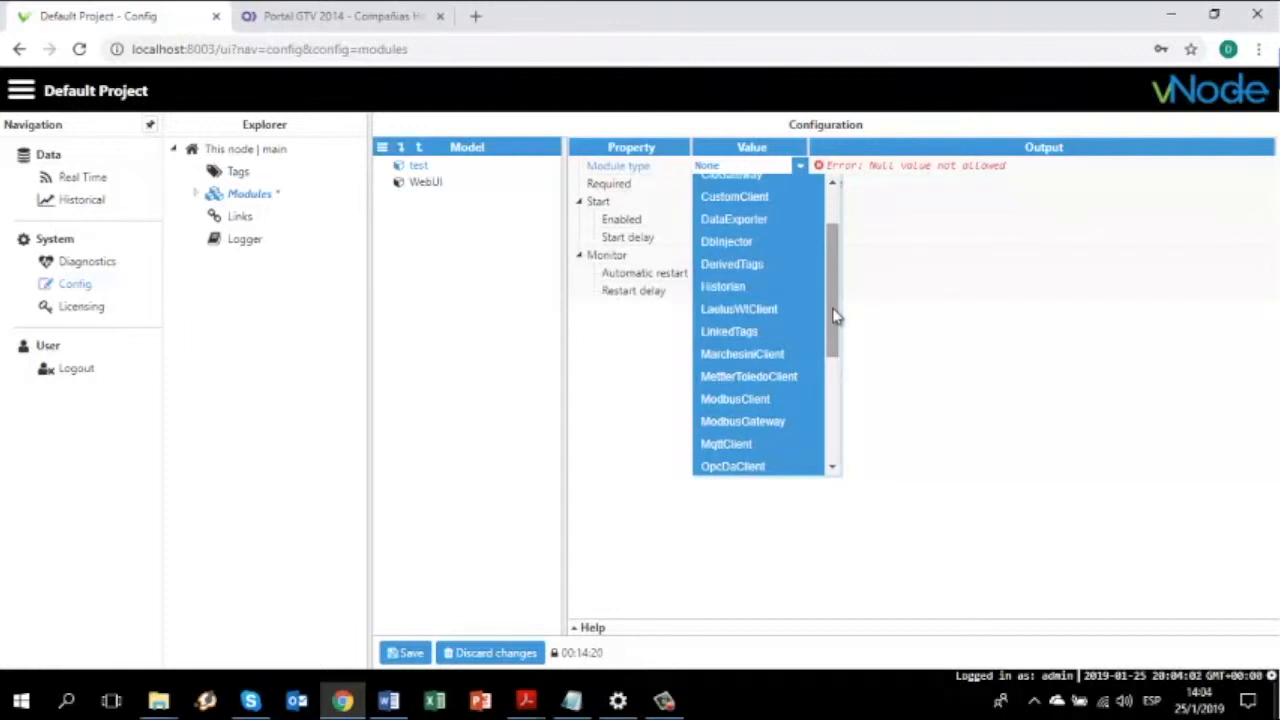
{"action": "scroll", "scroll_direction": "down", "scroll_amount": 3}
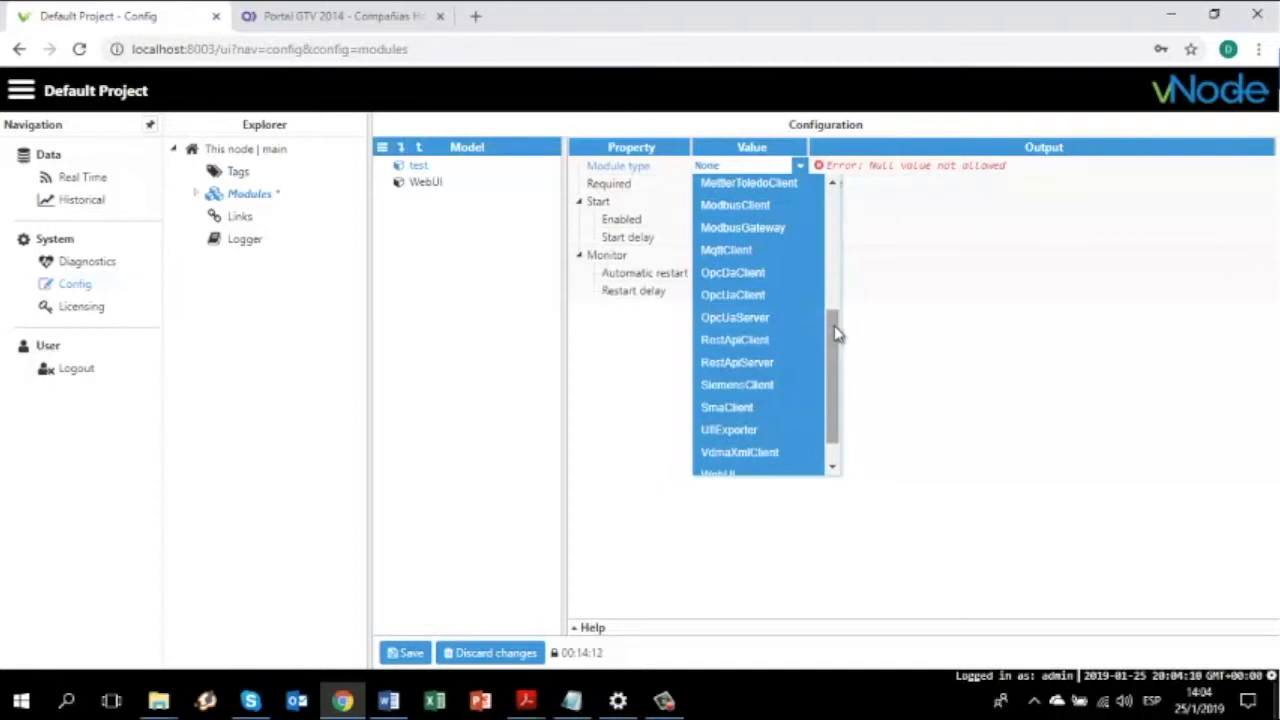
{"action": "scroll", "scroll_direction": "down", "scroll_amount": 3}
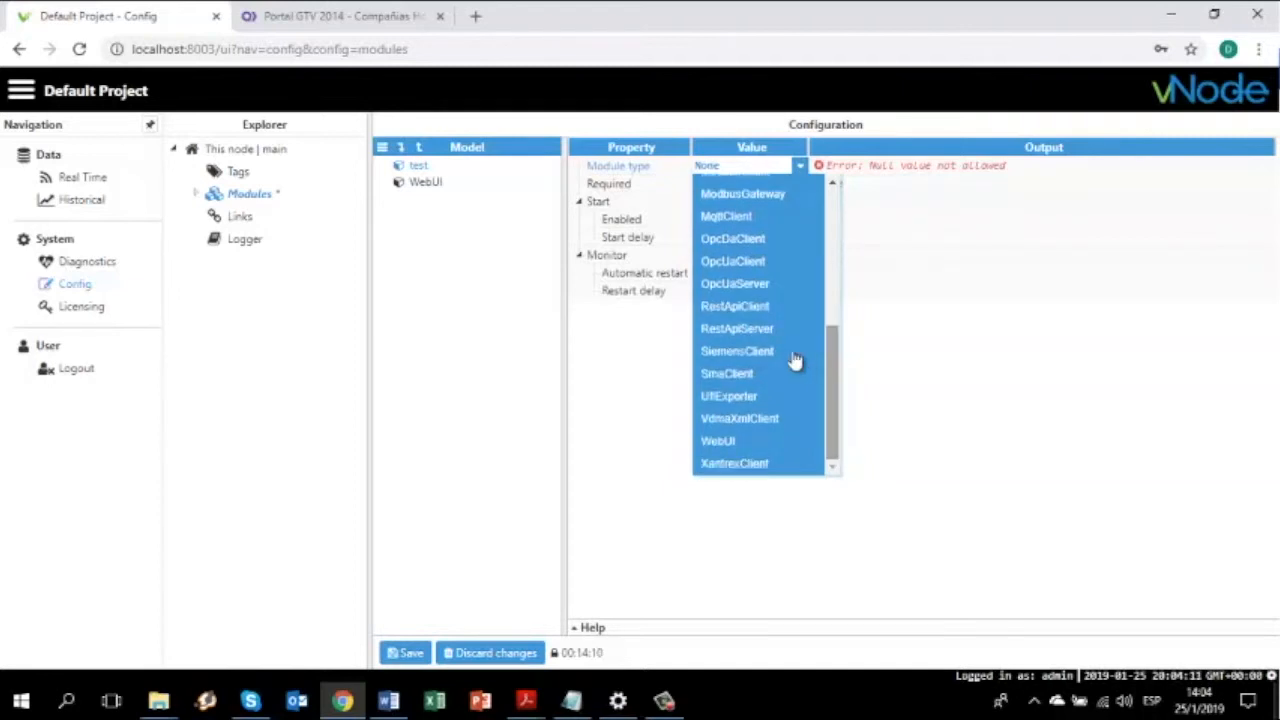